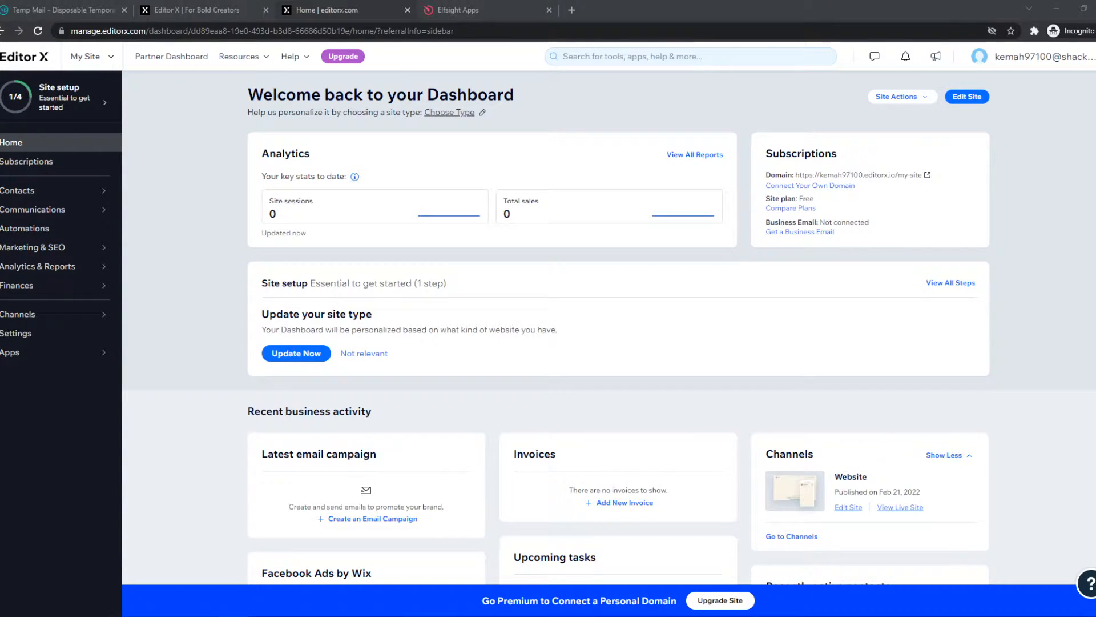
Step: Search 'payments' in the dashboard and go to Accept Payments under Tools & Settings
scroll(down, 3)
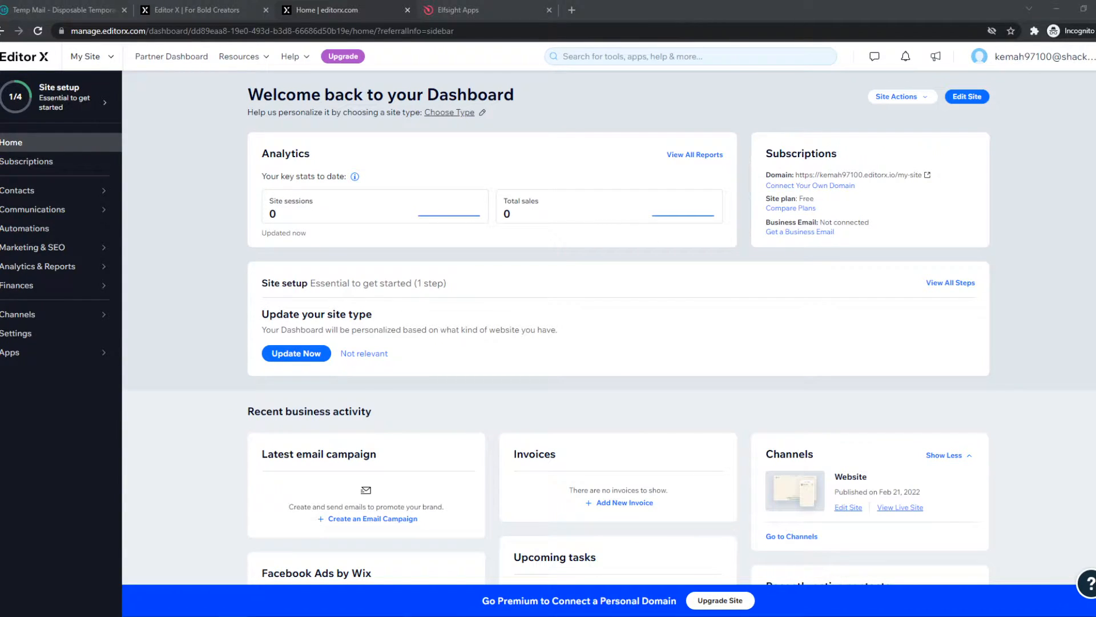
mouse_move(238, 271)
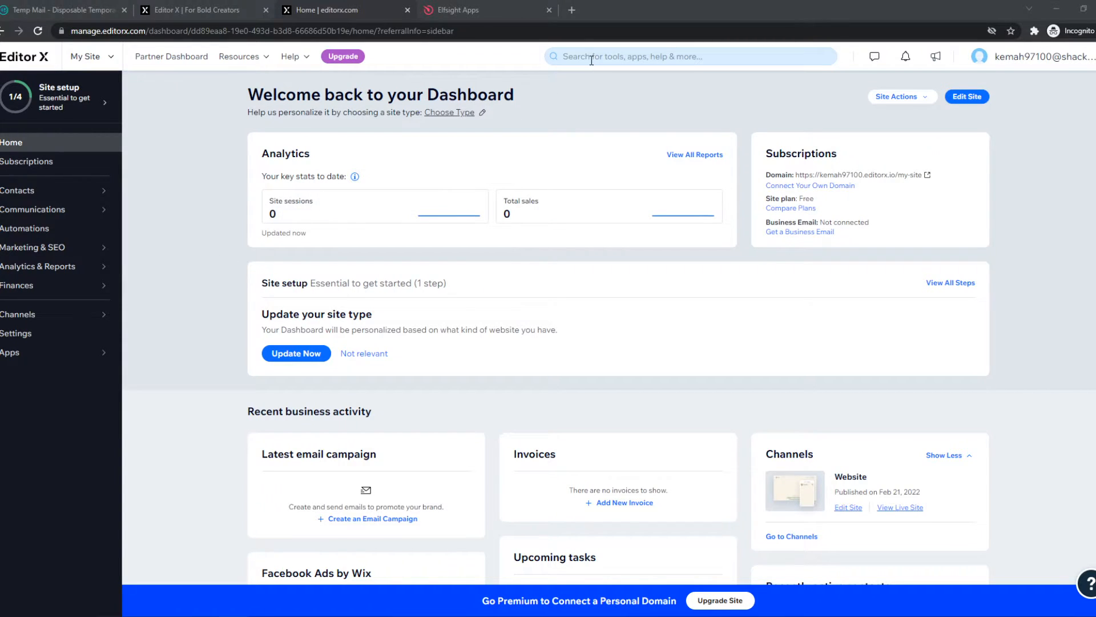
text(payments)
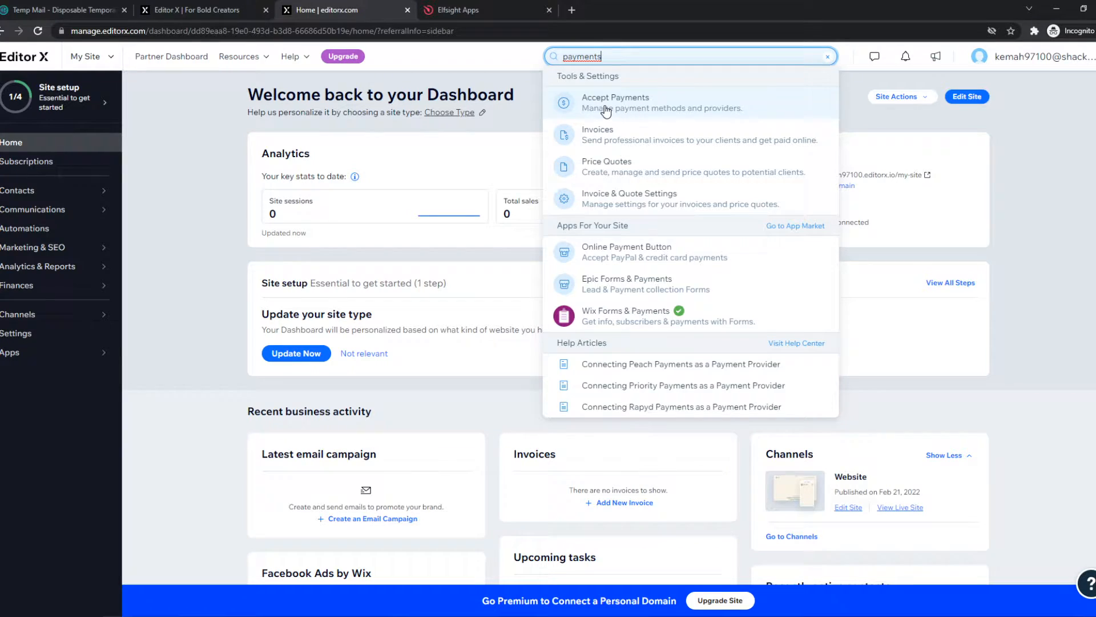
click(616, 102)
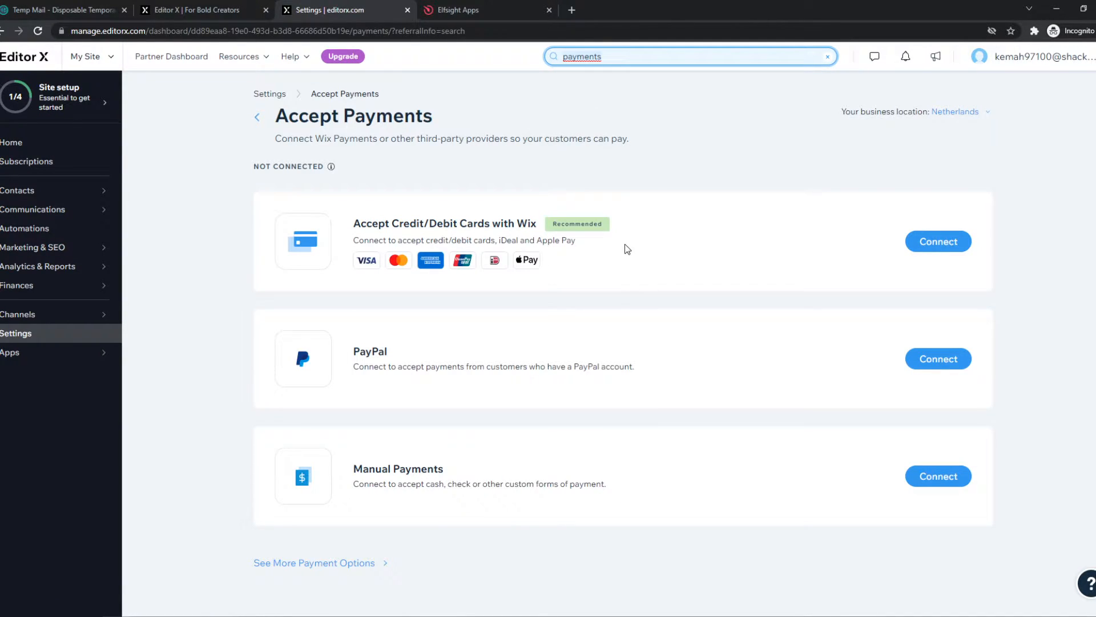
mouse_move(641, 234)
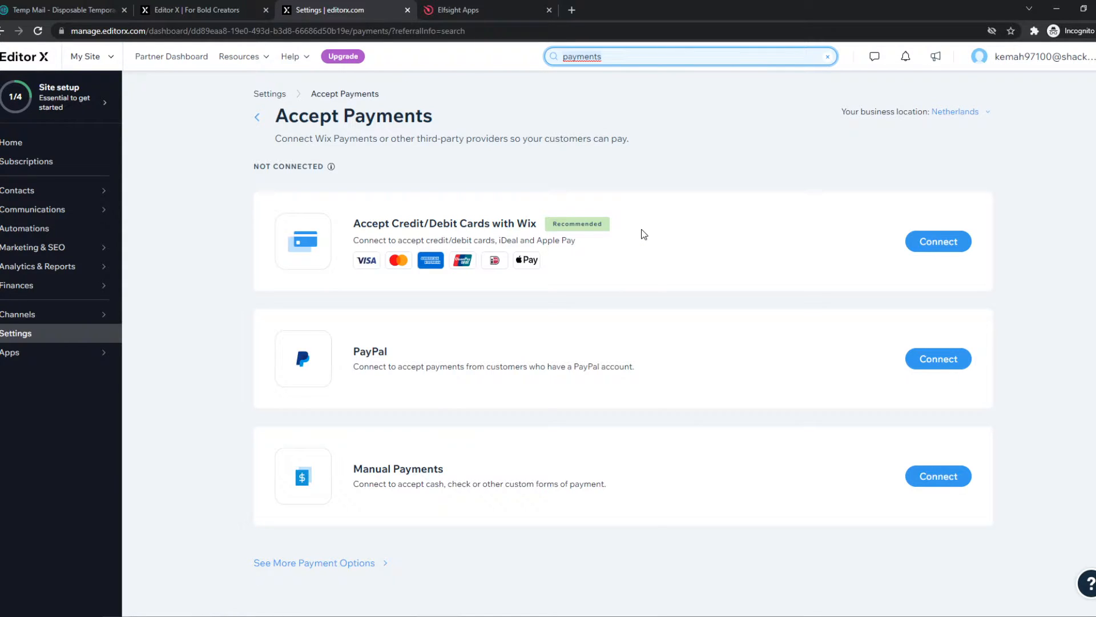
mouse_move(384, 224)
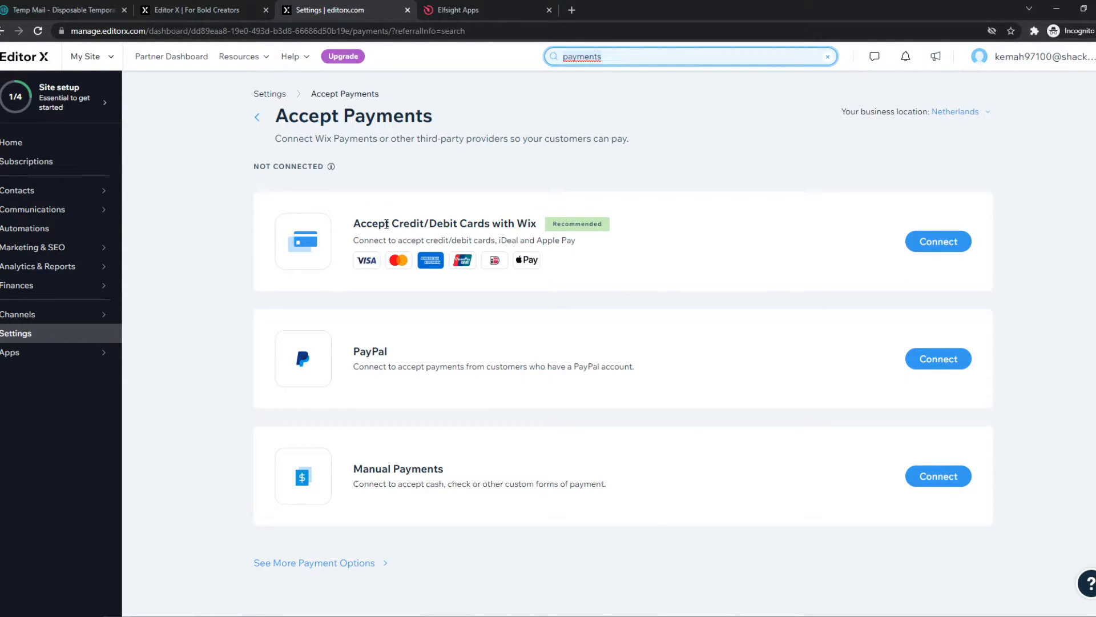
mouse_move(385, 349)
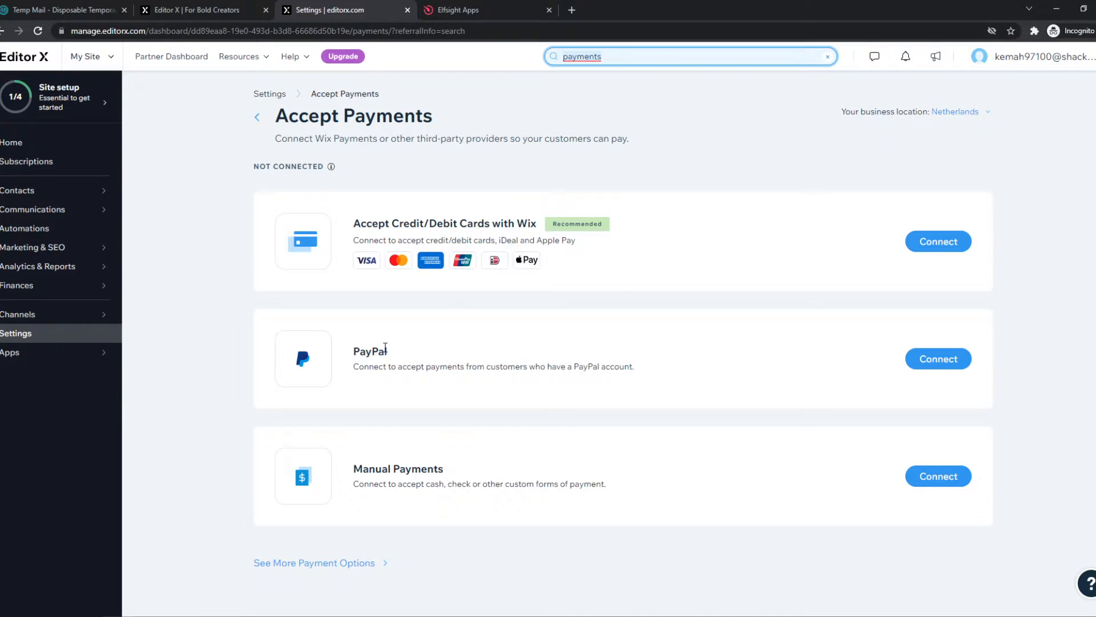
double_click(370, 351)
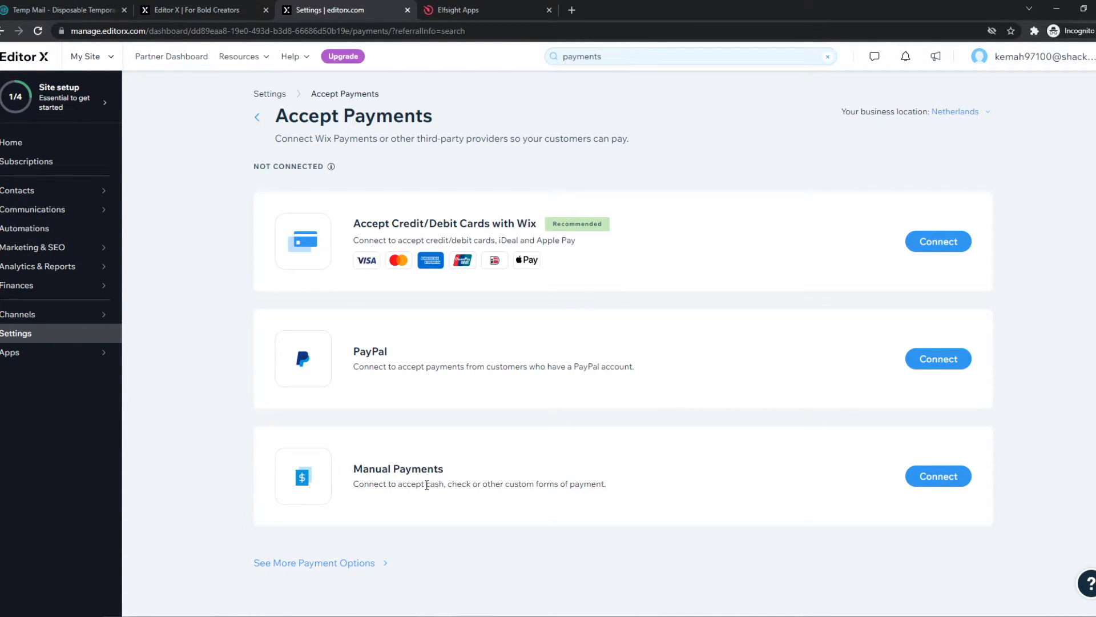
mouse_move(773, 436)
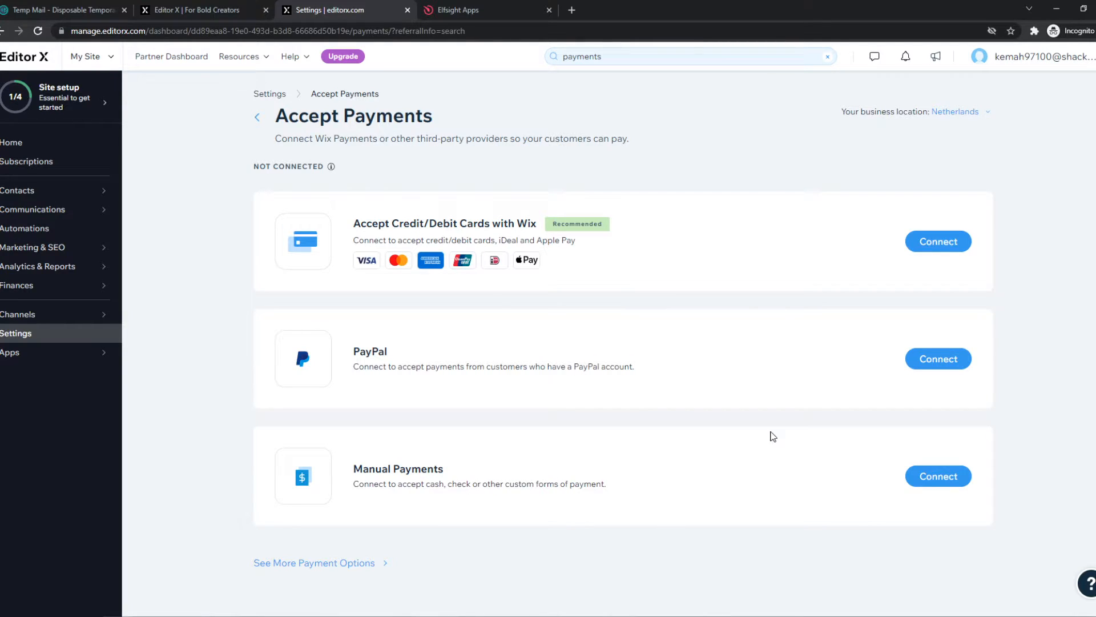
mouse_move(682, 335)
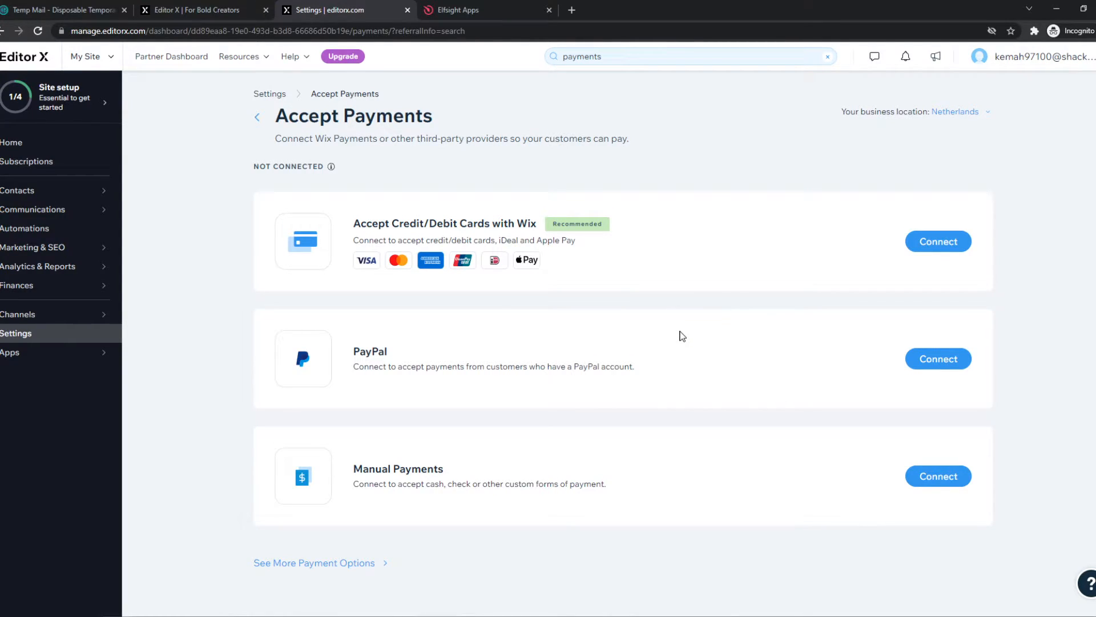
Step: Set the business location to United States via the location dialog's country search
click(956, 111)
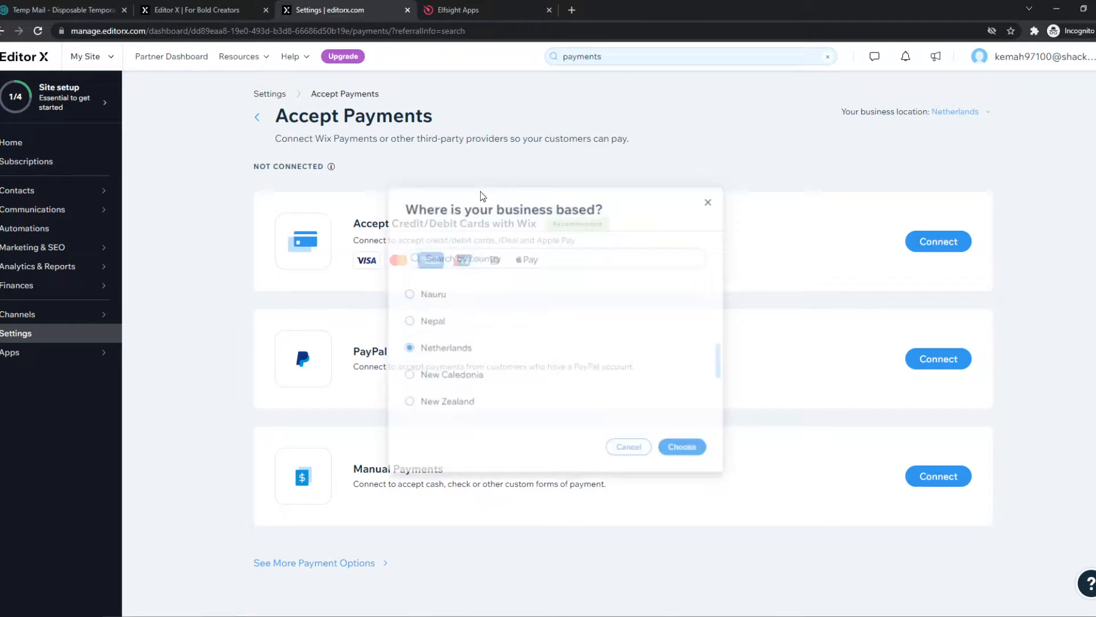
text(untl)
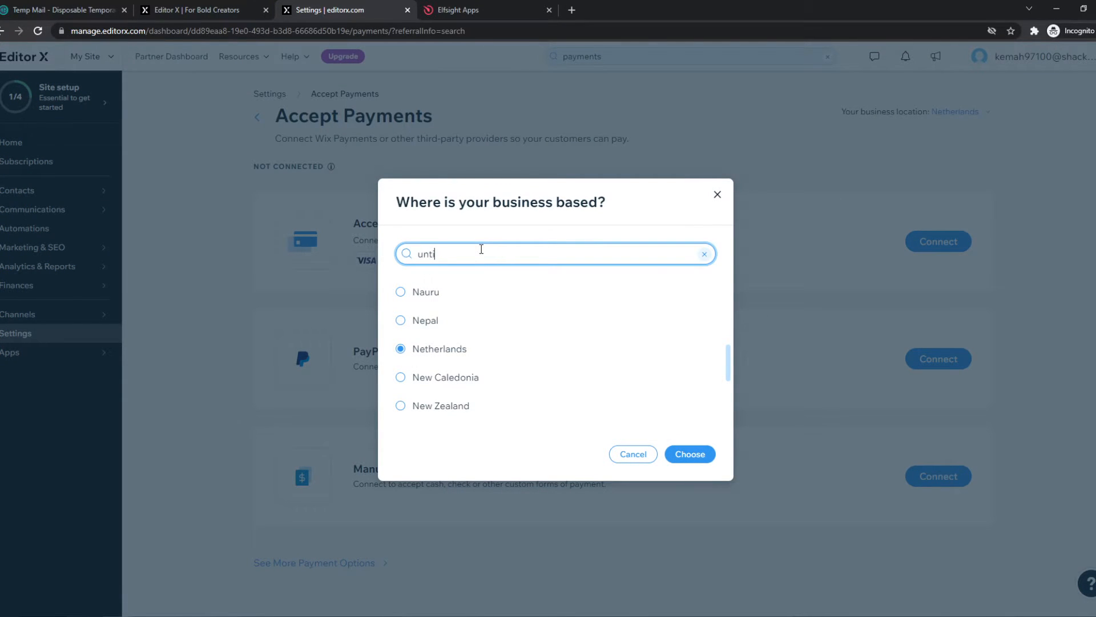
key(Backspace)
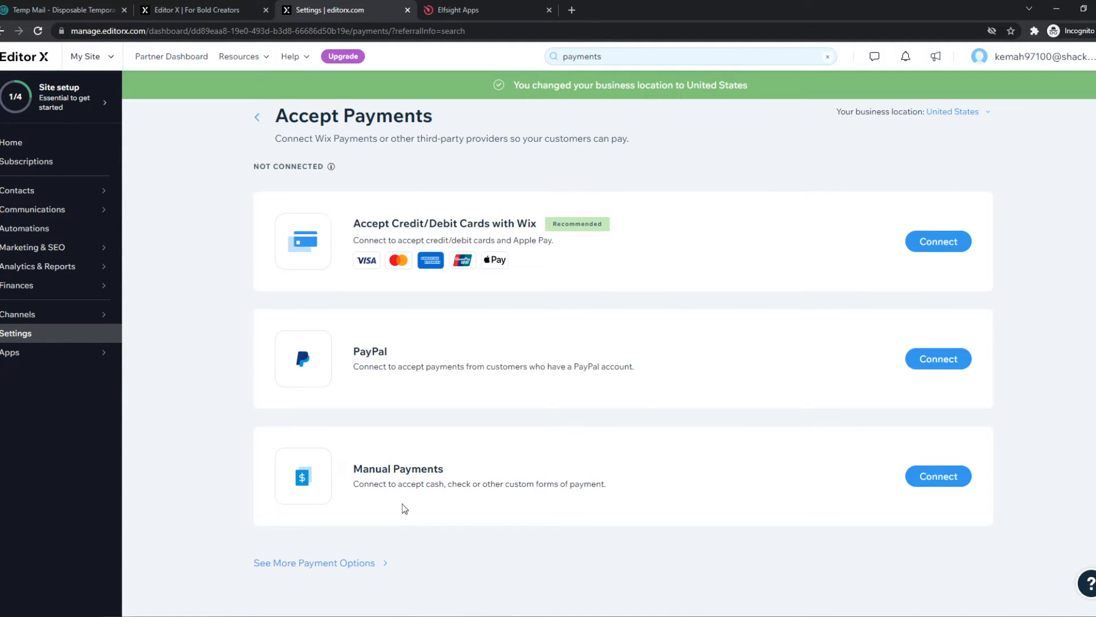
Step: Browse More Payment Options: Paysafecash, Afterpay, Affirm, Klarna and other providers
click(314, 562)
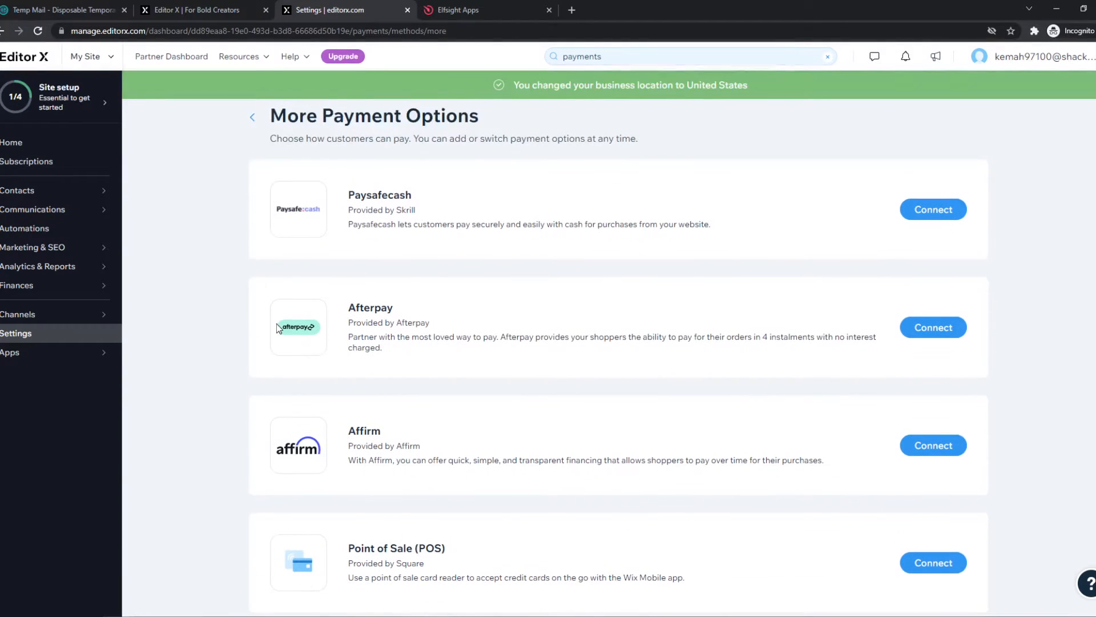
scroll(down, 3)
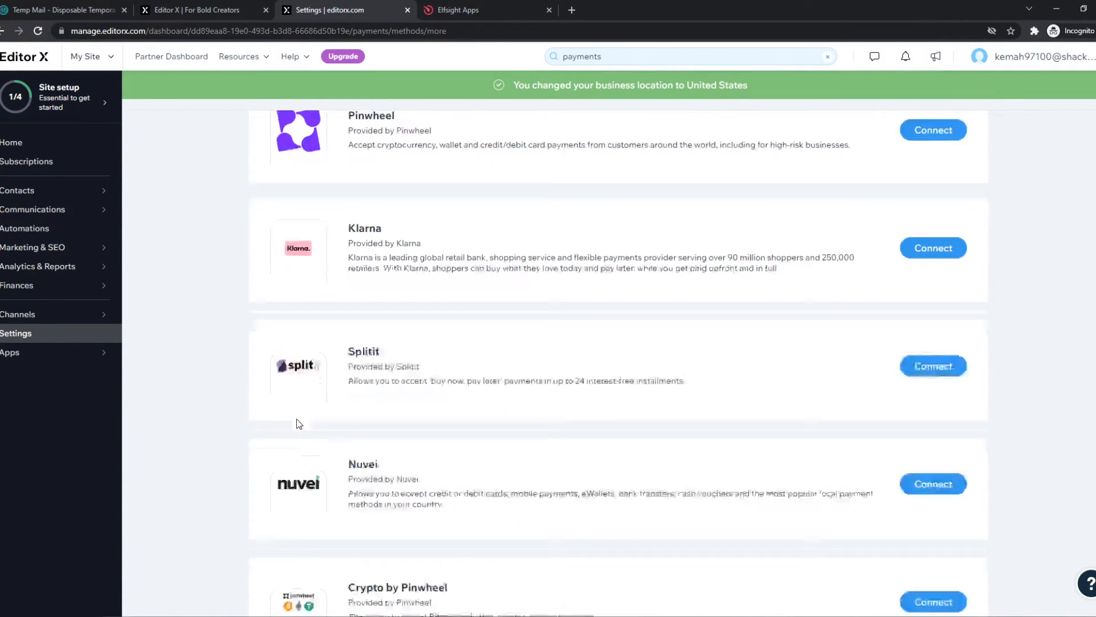
scroll(down, 3)
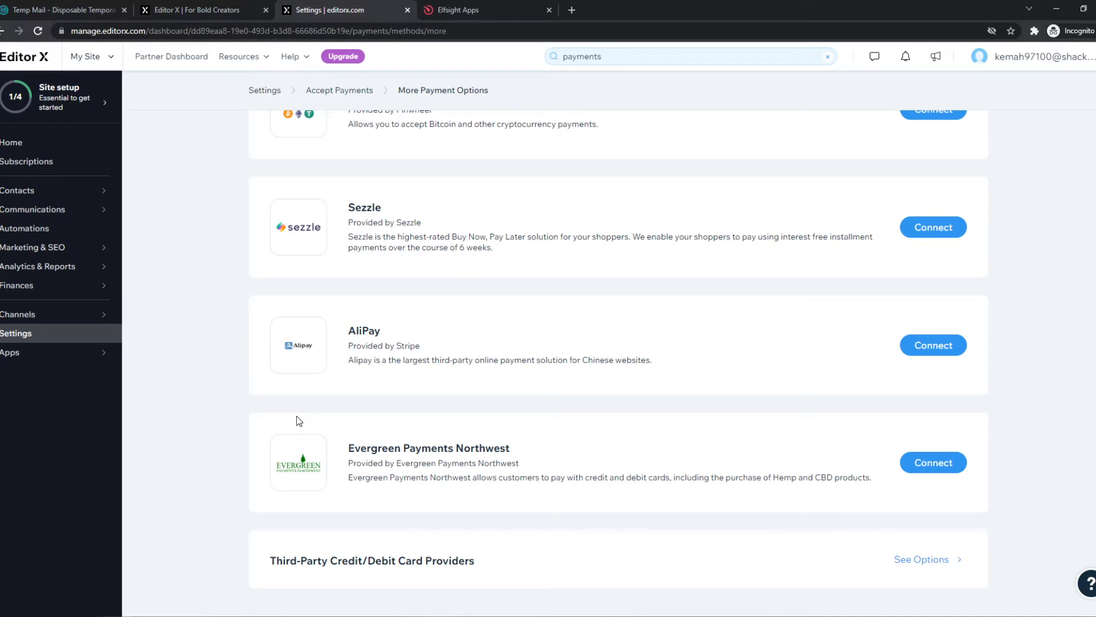
mouse_move(435, 388)
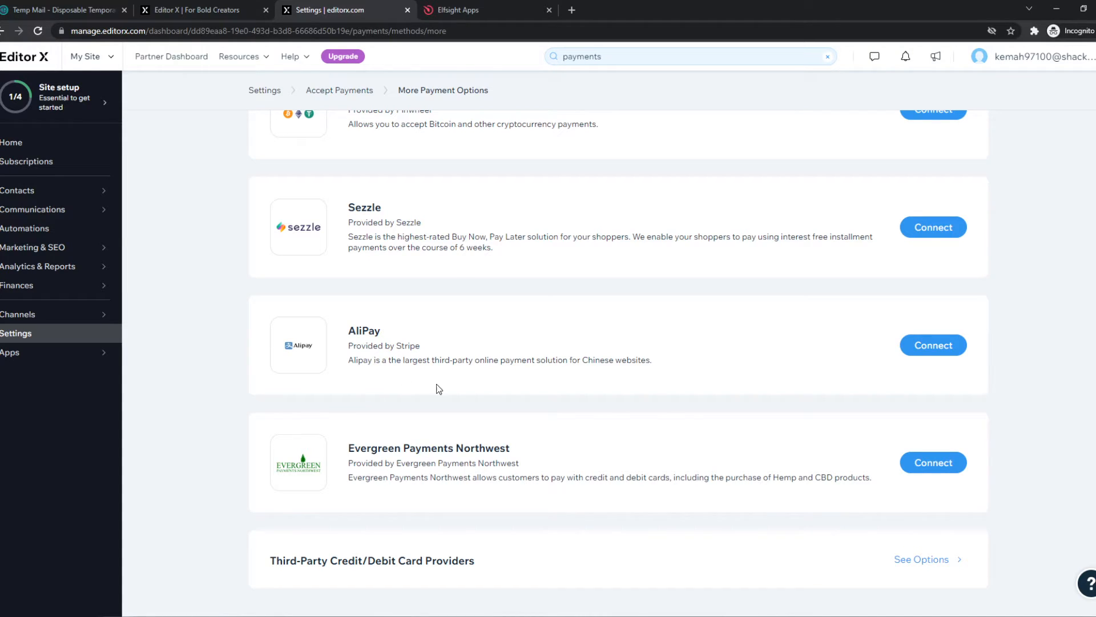
scroll(up, 3)
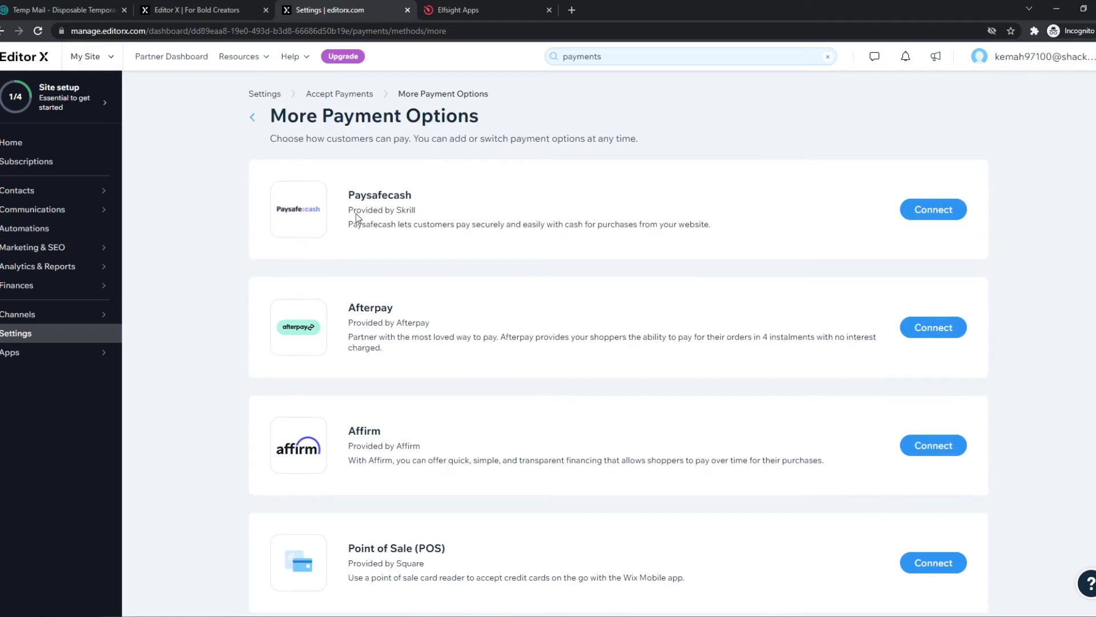
Step: Review the PayPal connection form and cancel it, leaving PayPal not connected
click(252, 116)
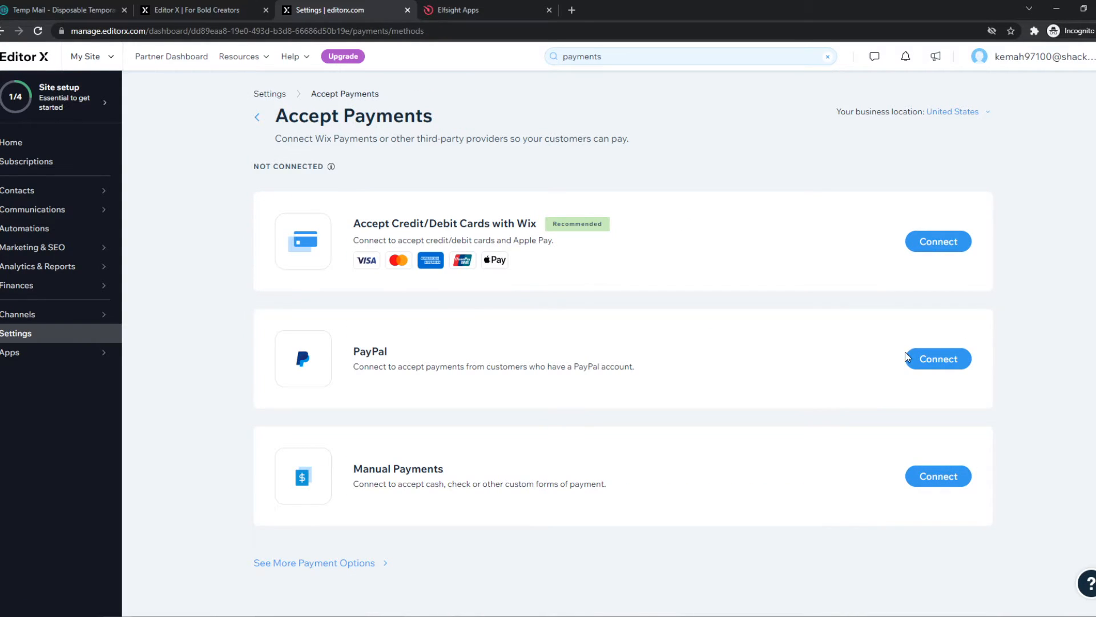
click(939, 359)
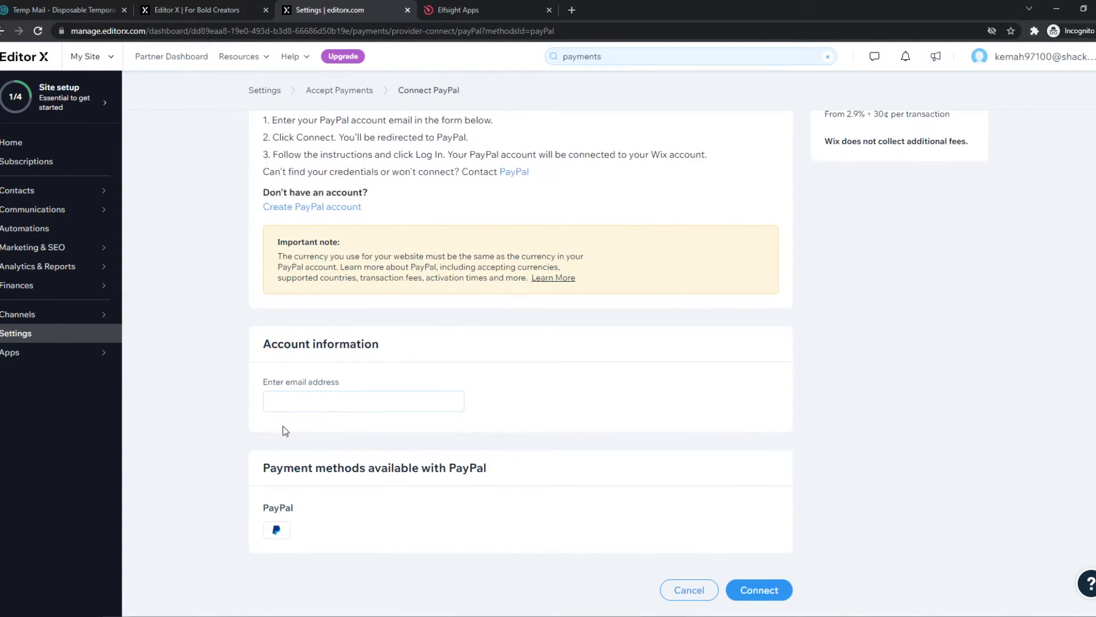
scroll(down, 3)
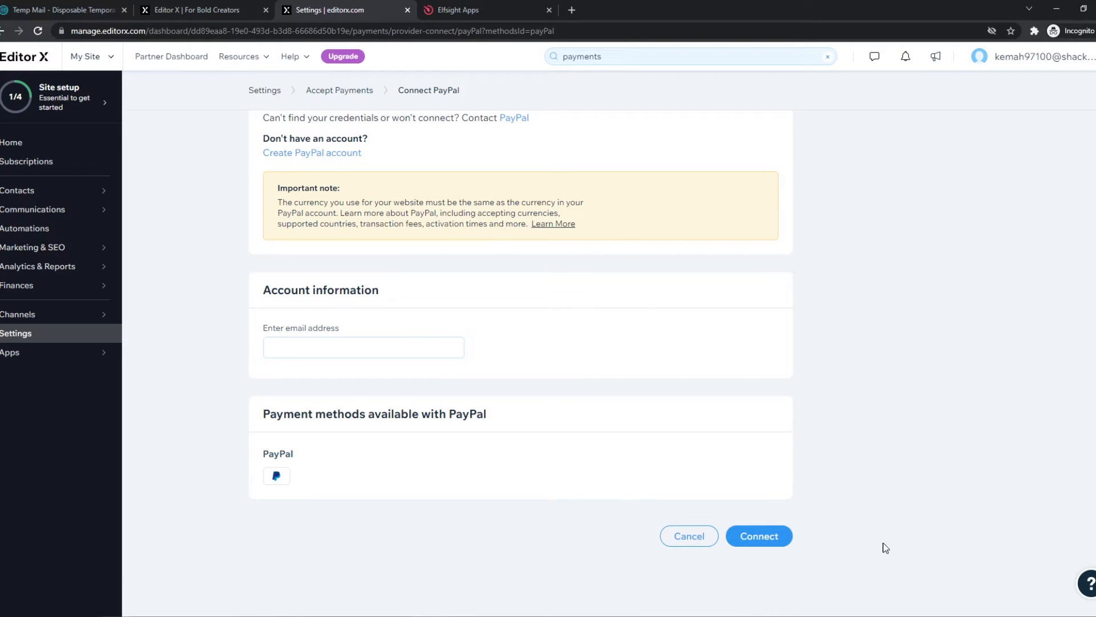
mouse_move(652, 507)
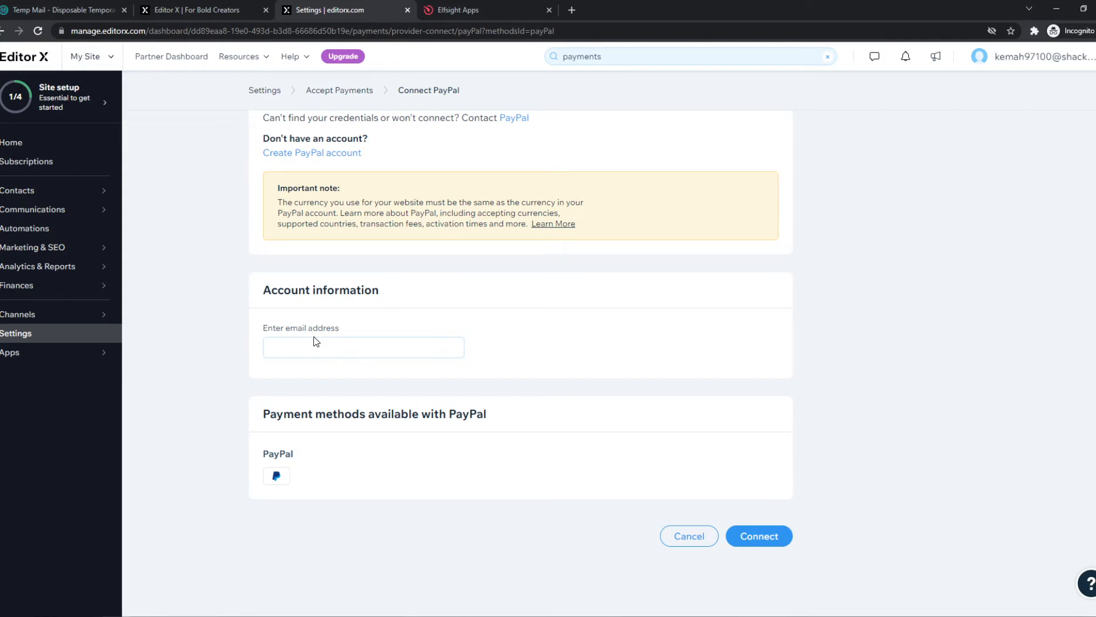
click(688, 536)
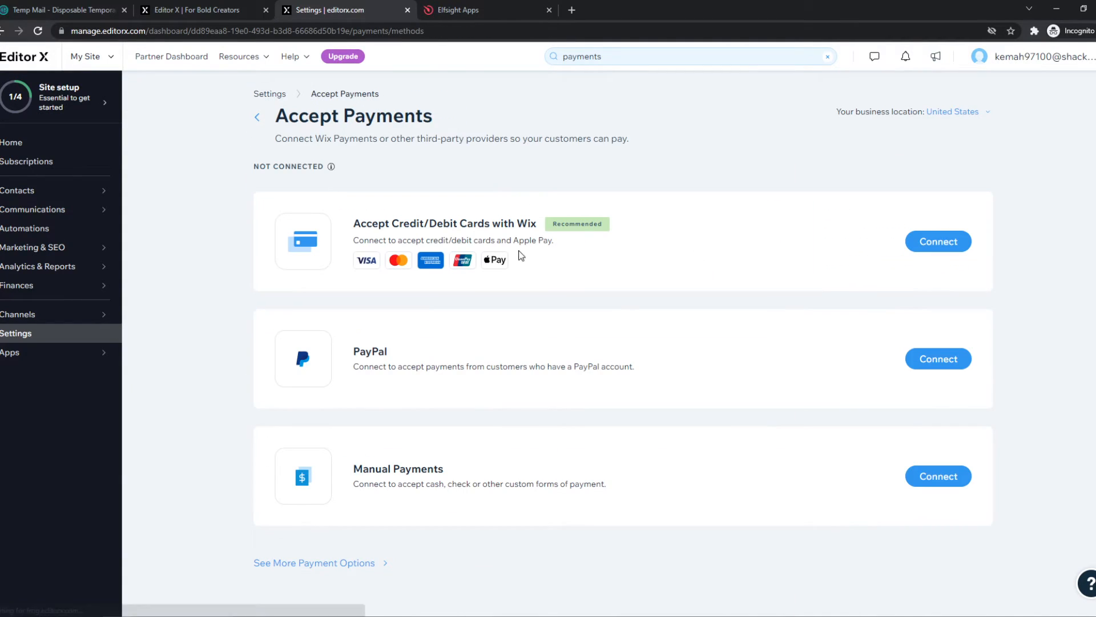
Step: Connect Wix credit/debit cards, answering 'No, I DO NOT' sell prohibited products, and continue
click(937, 241)
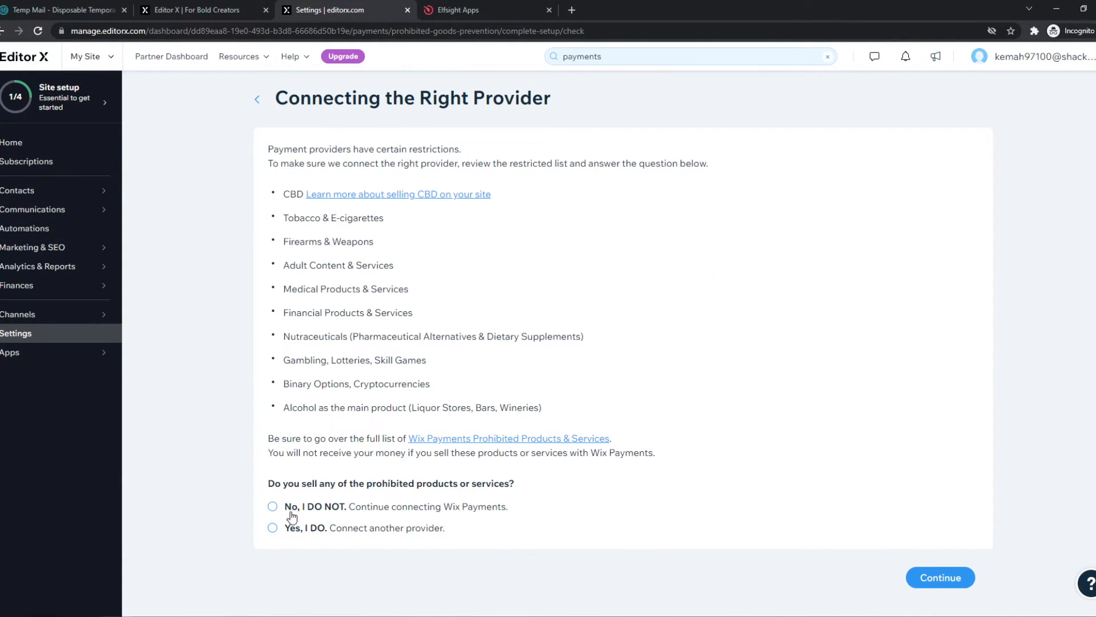
click(271, 527)
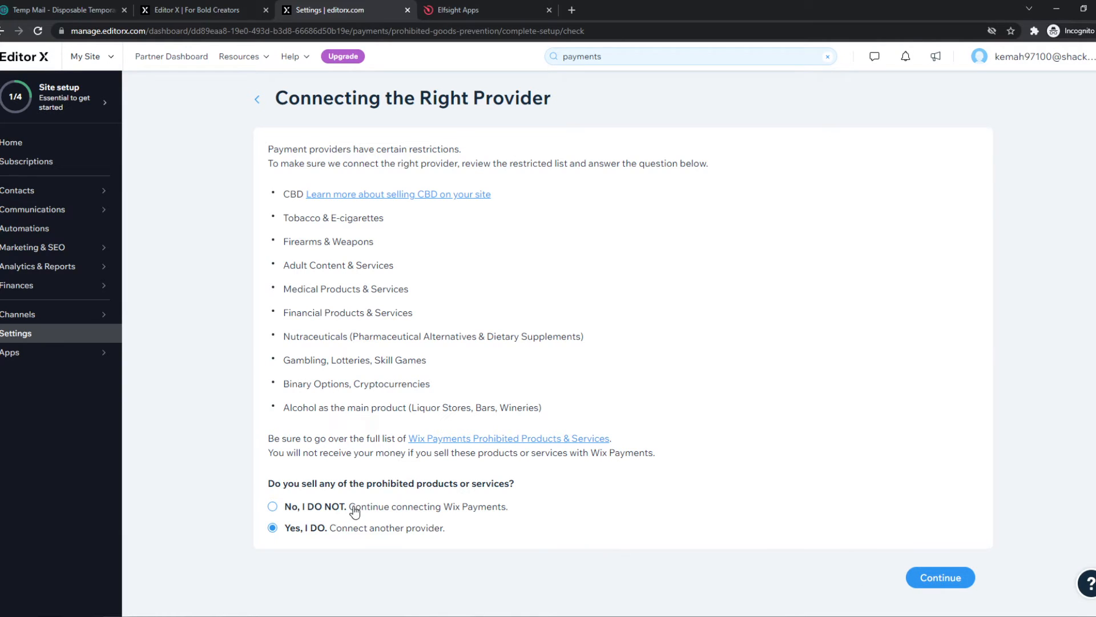
mouse_move(351, 536)
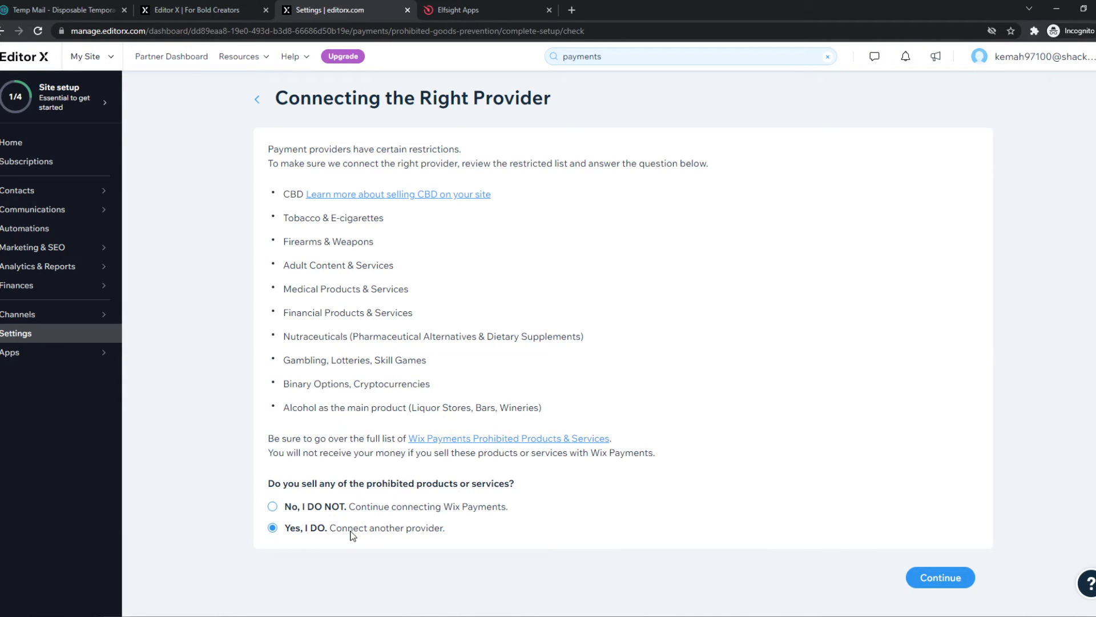
mouse_move(323, 534)
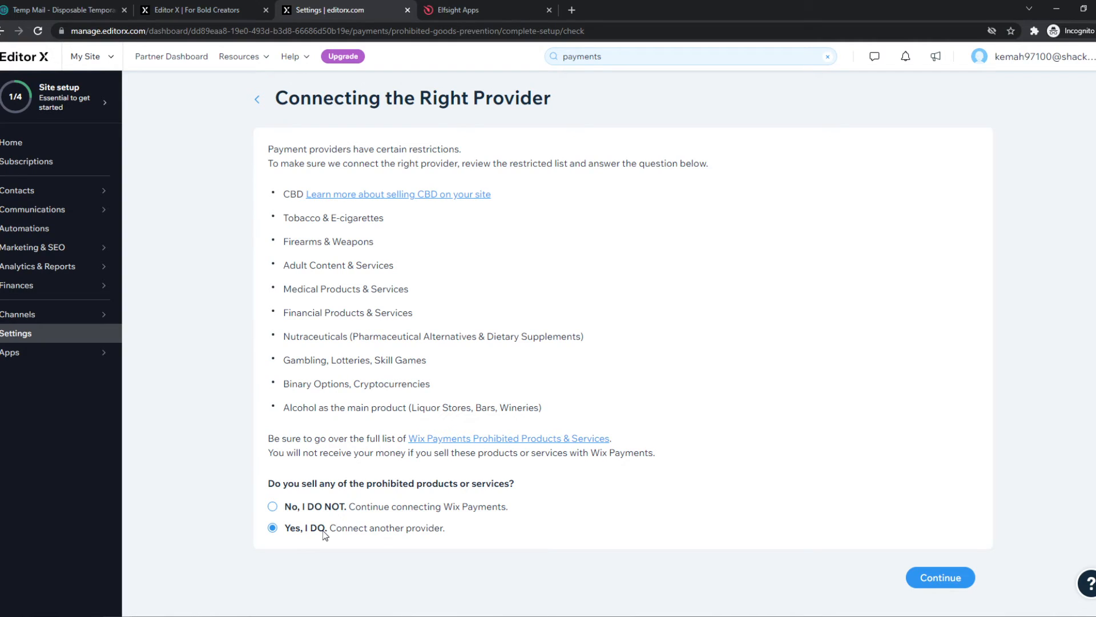
click(272, 505)
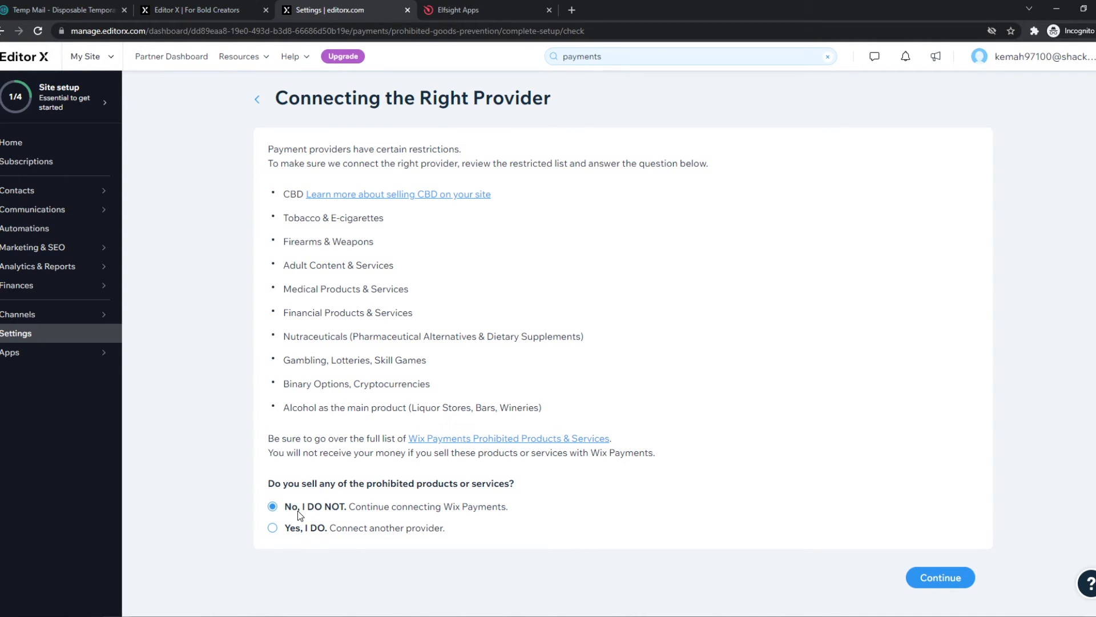
mouse_move(1014, 563)
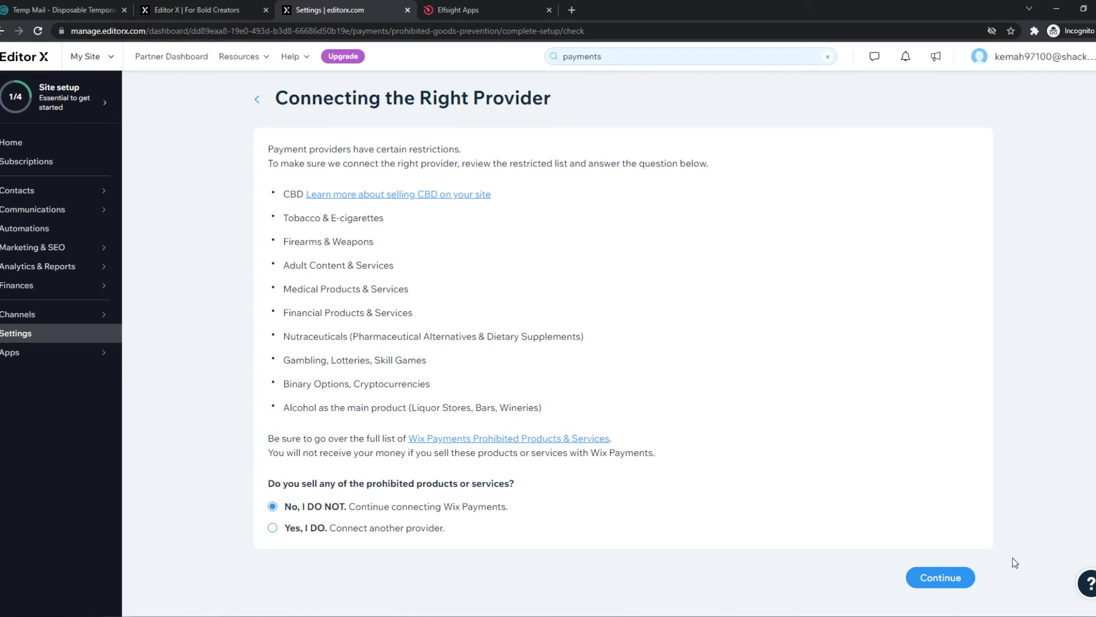
click(940, 577)
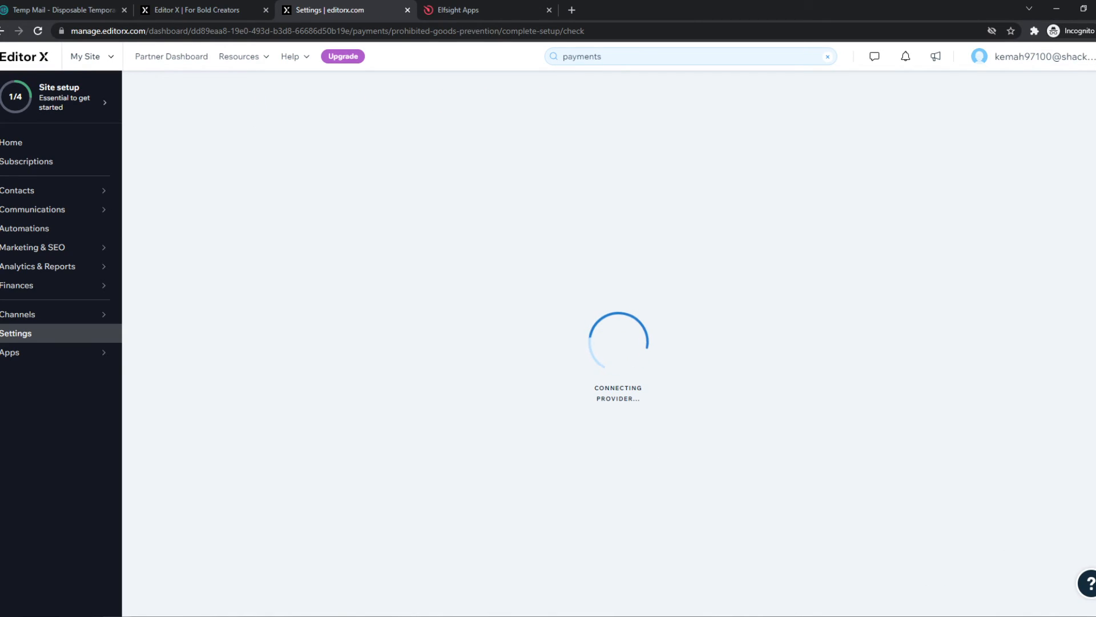